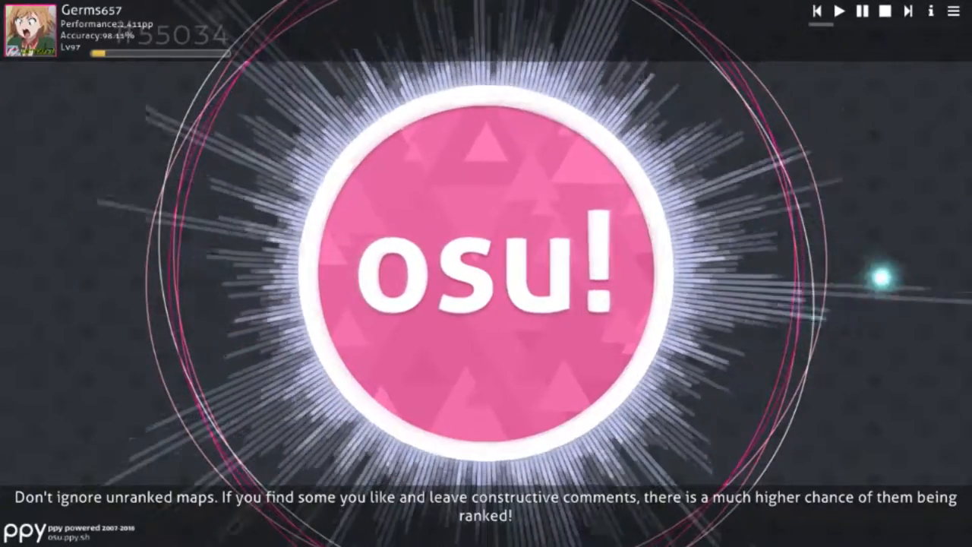
# Step: Exit osu! from the main menu to return to the Windows desktop
pyautogui.click(478, 274)
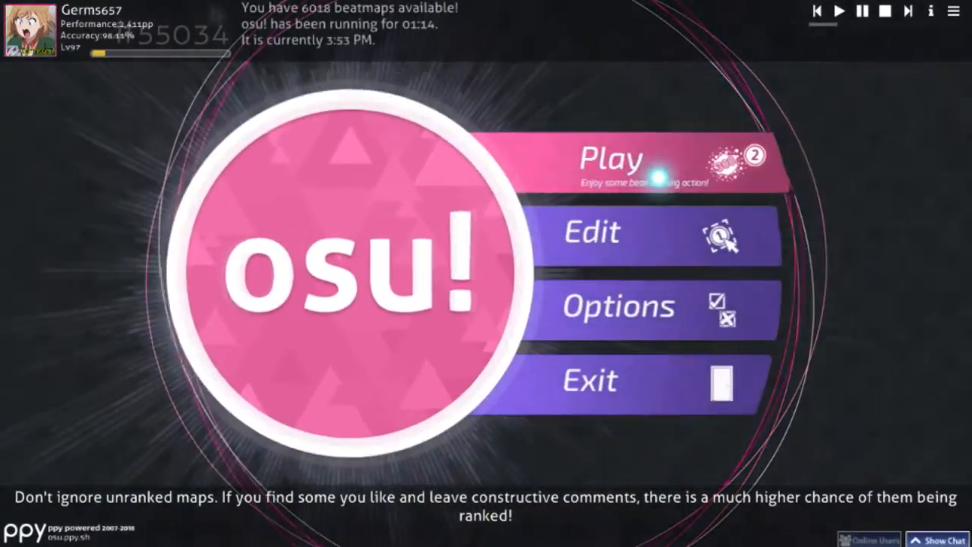
pyautogui.click(612, 160)
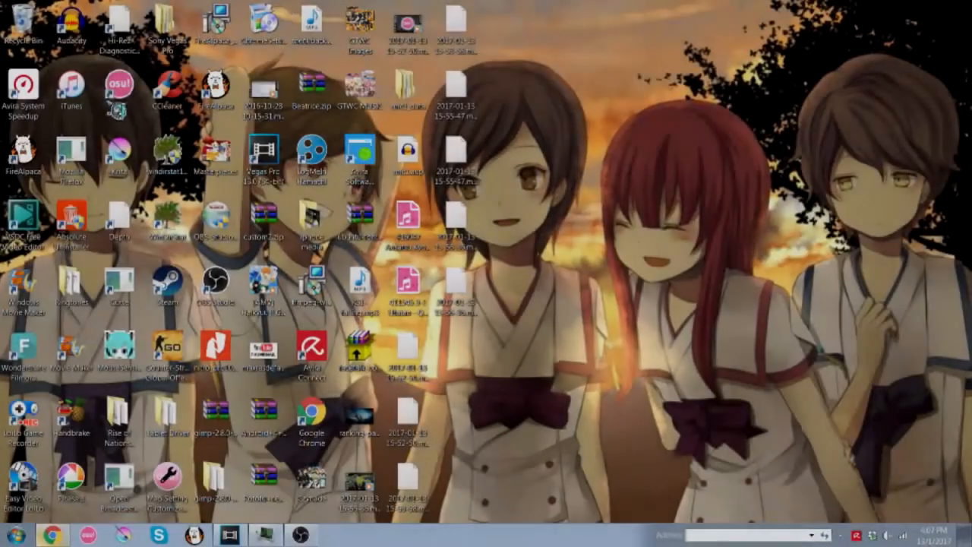
# Step: Reach the osu! install folder via the shortcut's Properties and Open File Location
pyautogui.rightClick(118, 84)
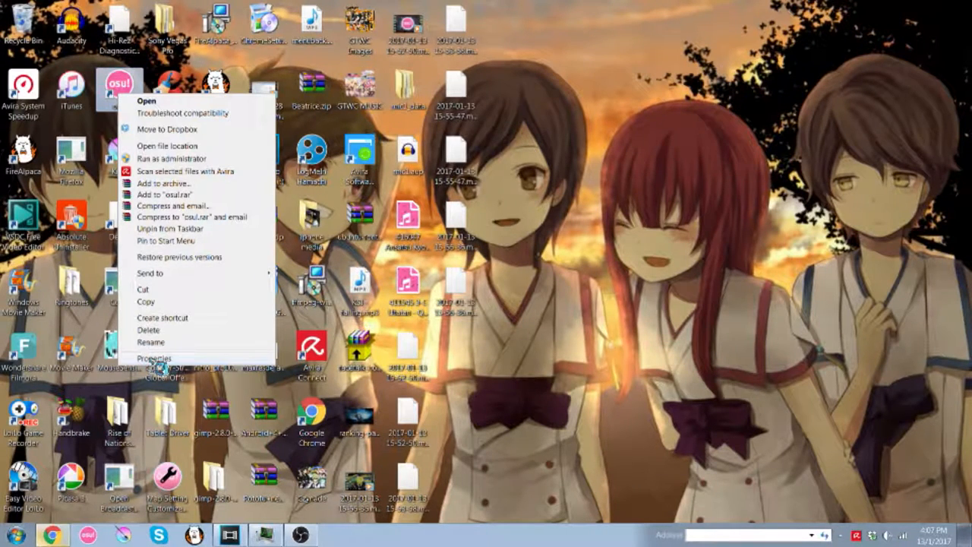
pyautogui.click(154, 358)
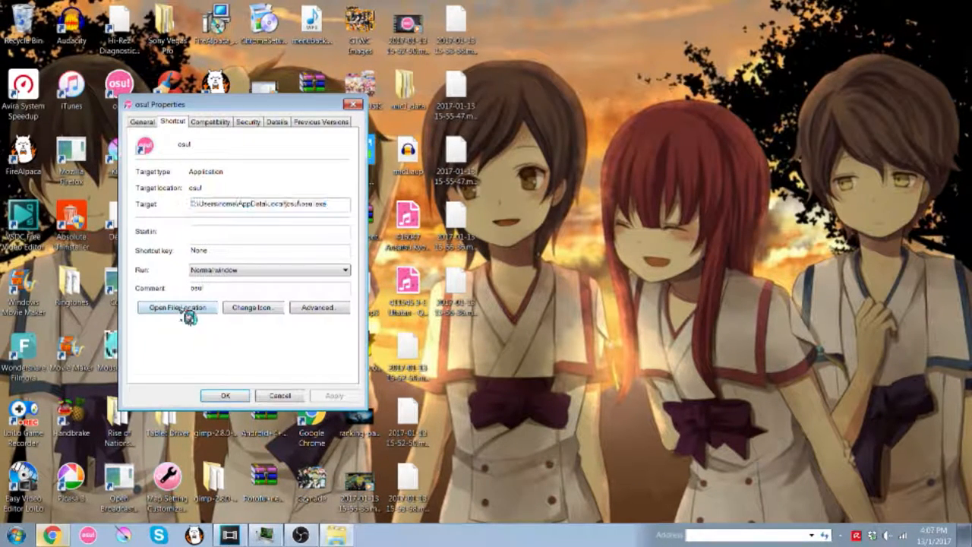
pyautogui.click(177, 307)
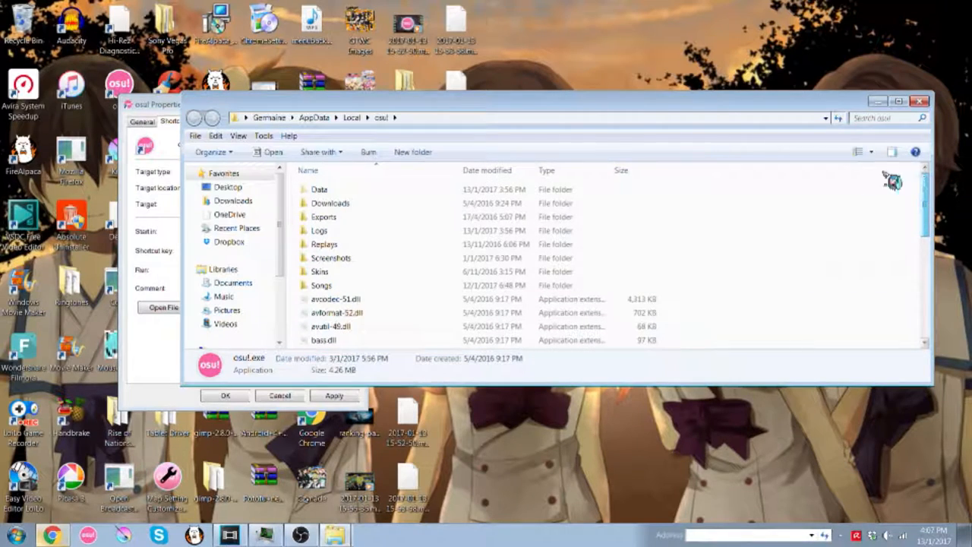
# Step: Search 'question', enter the 3-E Utatan Question folder and drag audio.mp3 to the desktop
pyautogui.write('question')
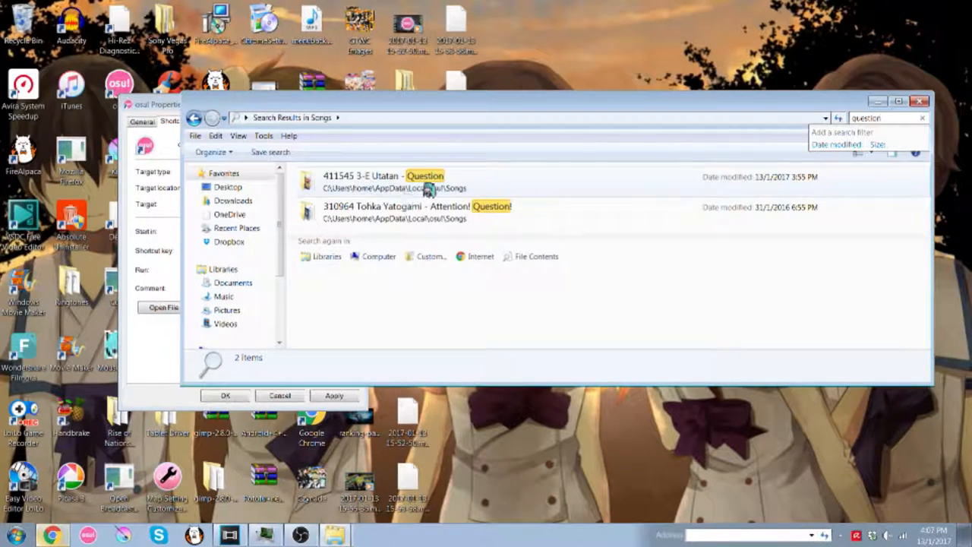
pyautogui.doubleClick(384, 181)
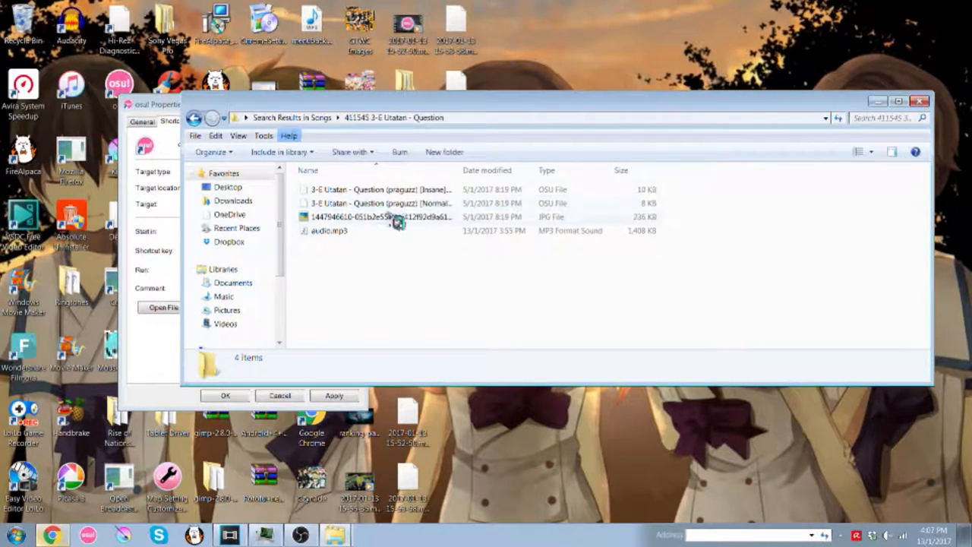
pyautogui.click(329, 230)
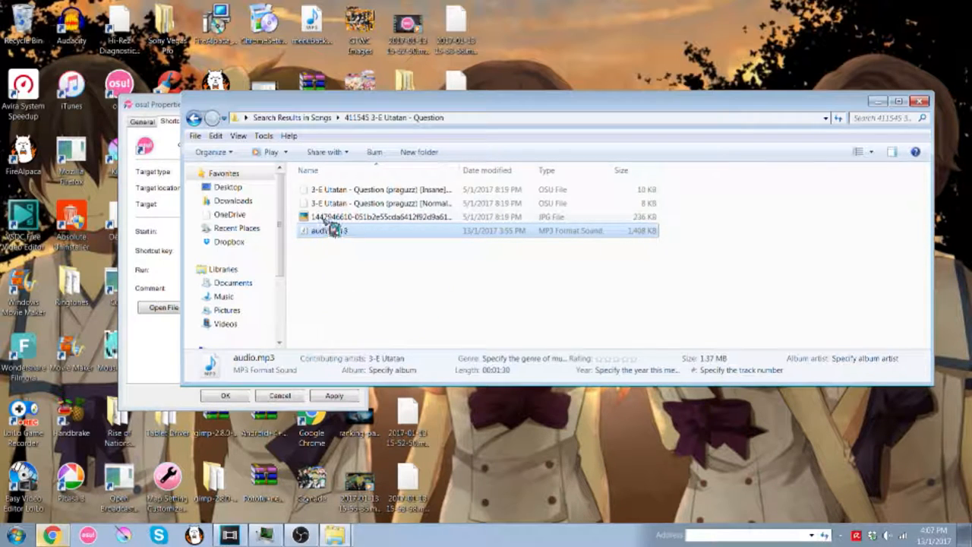
pyautogui.moveTo(326, 230); pyautogui.dragTo(409, 483)
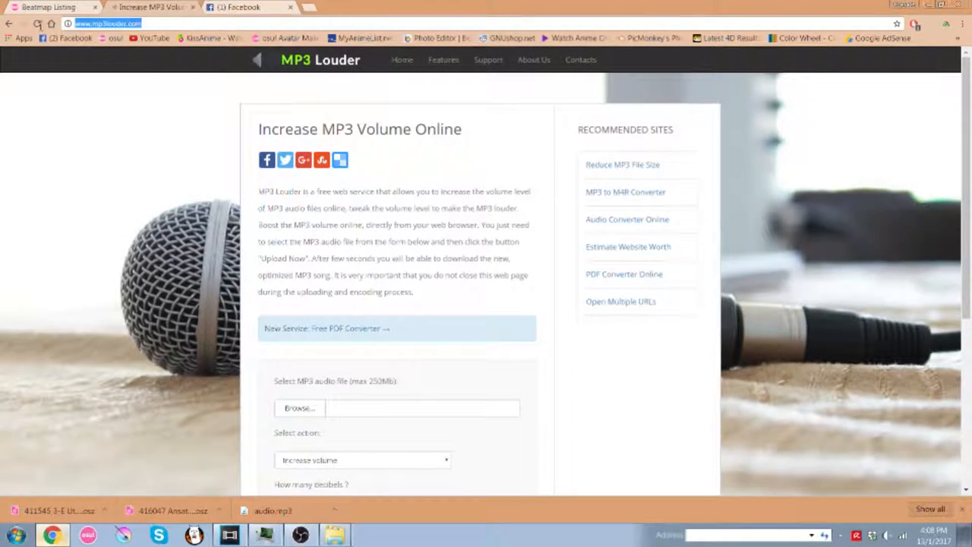
# Step: Upload audio.mp3 with Increase volume, 3 decibels, every channel, for boosting
pyautogui.scroll(-3)
pyautogui.write('au')
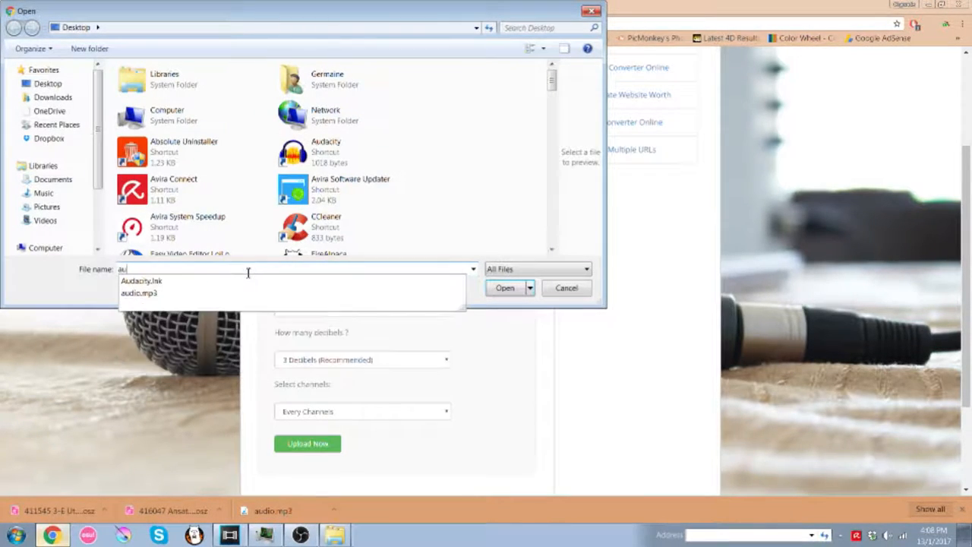
pyautogui.click(139, 292)
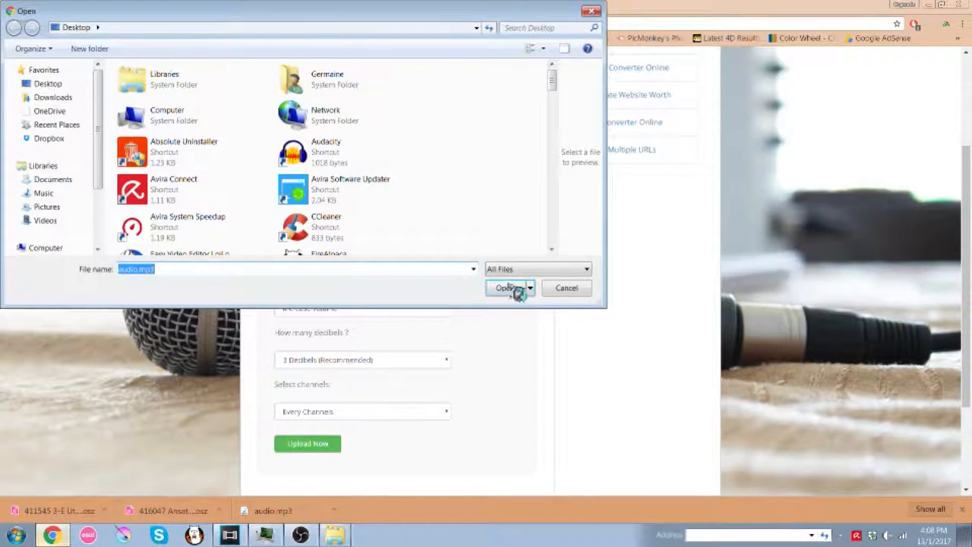
pyautogui.click(506, 288)
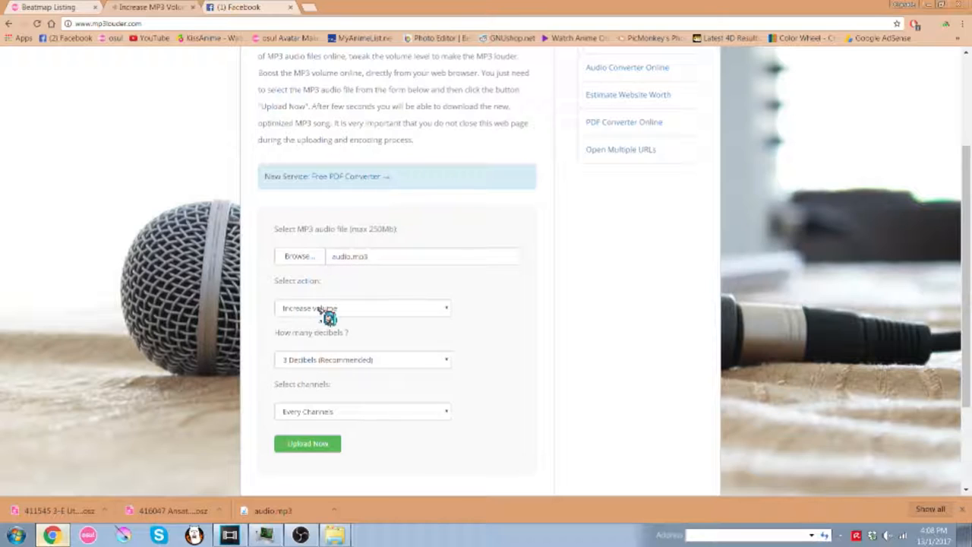
pyautogui.click(363, 359)
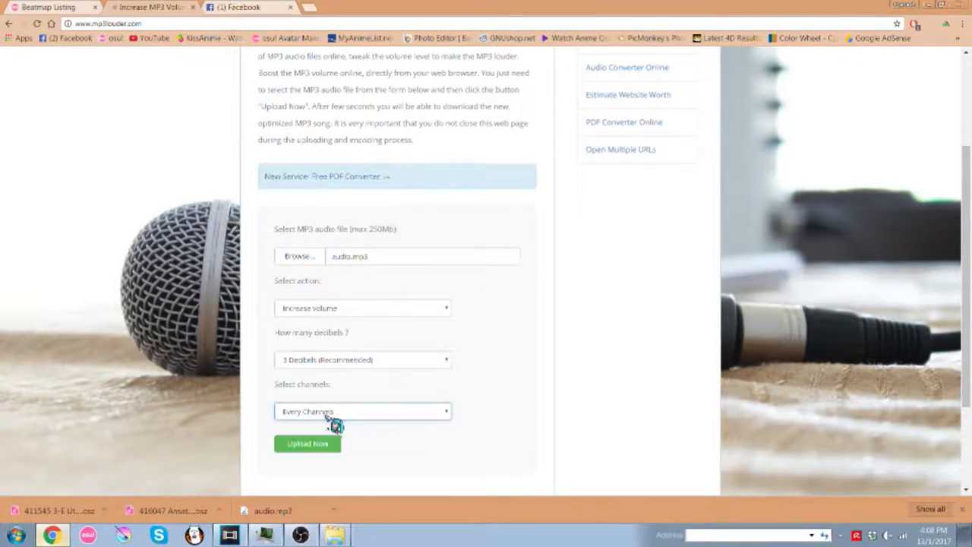
pyautogui.click(307, 444)
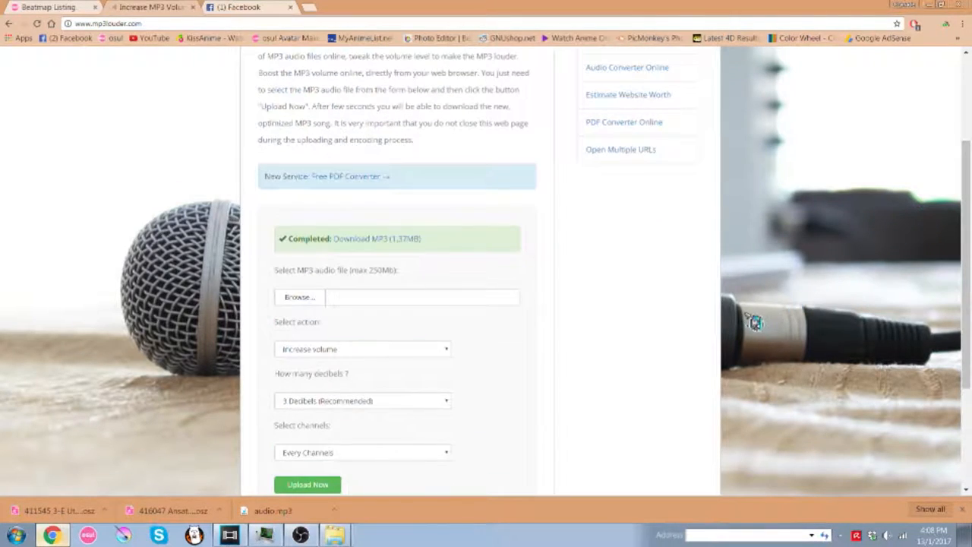
# Step: Download the boosted MP3 as audio.mp3, replacing the existing file
pyautogui.click(299, 297)
pyautogui.write('audio')
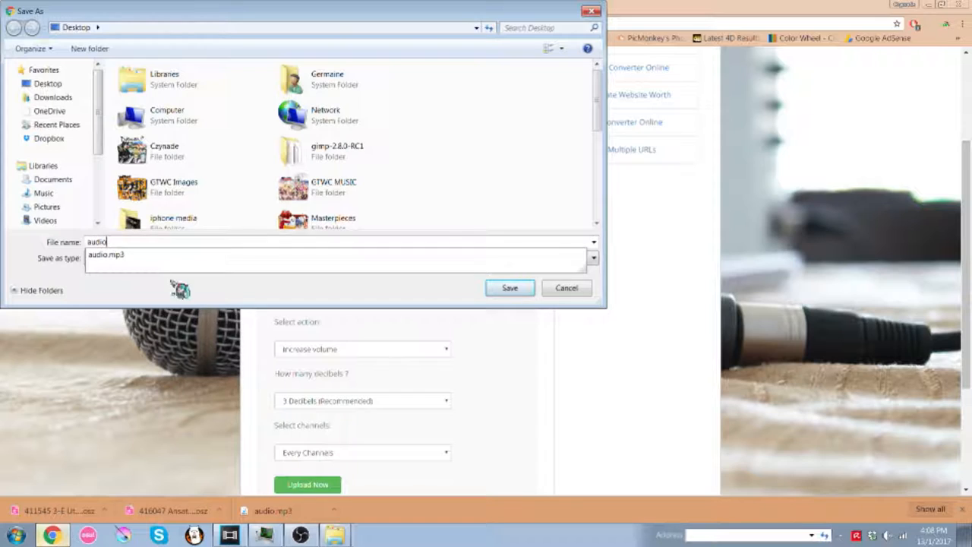
pyautogui.click(334, 257)
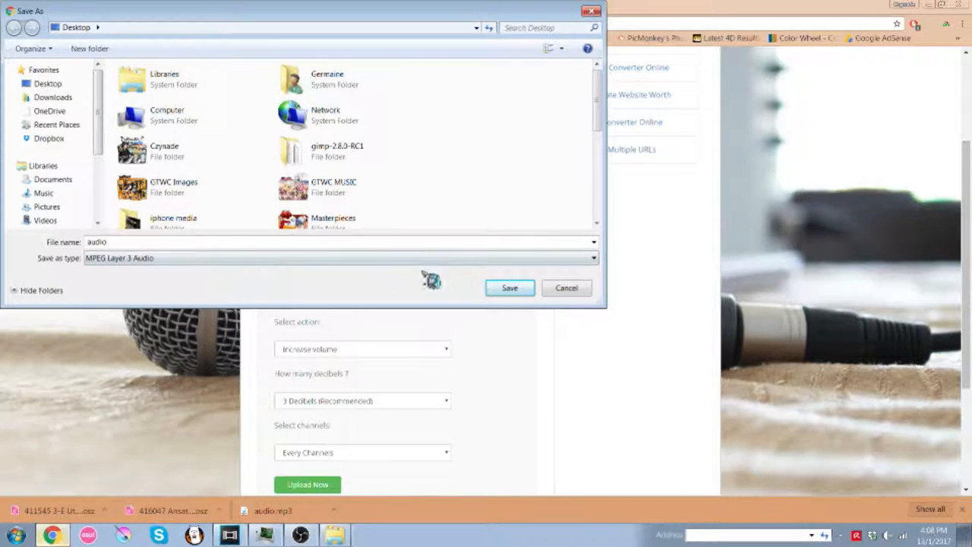
pyautogui.click(509, 287)
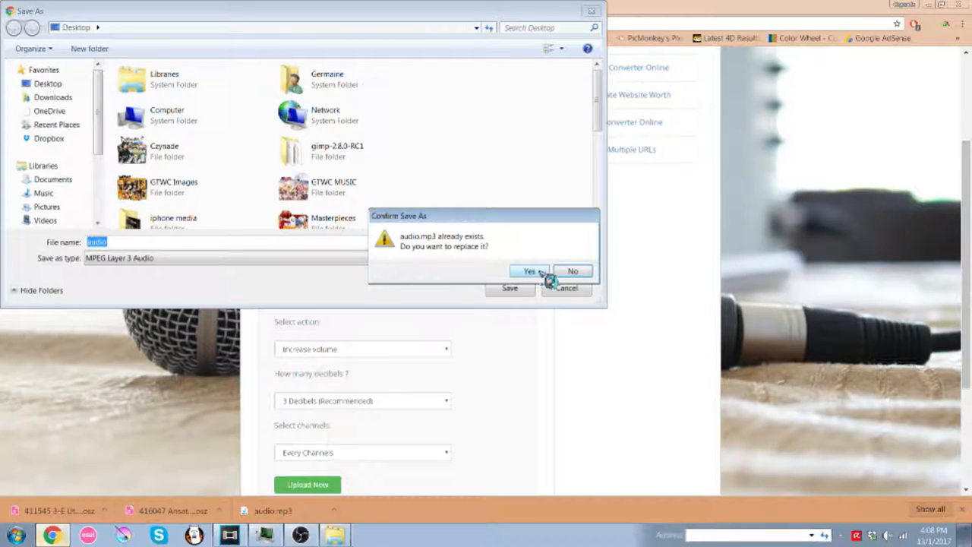
pyautogui.click(529, 271)
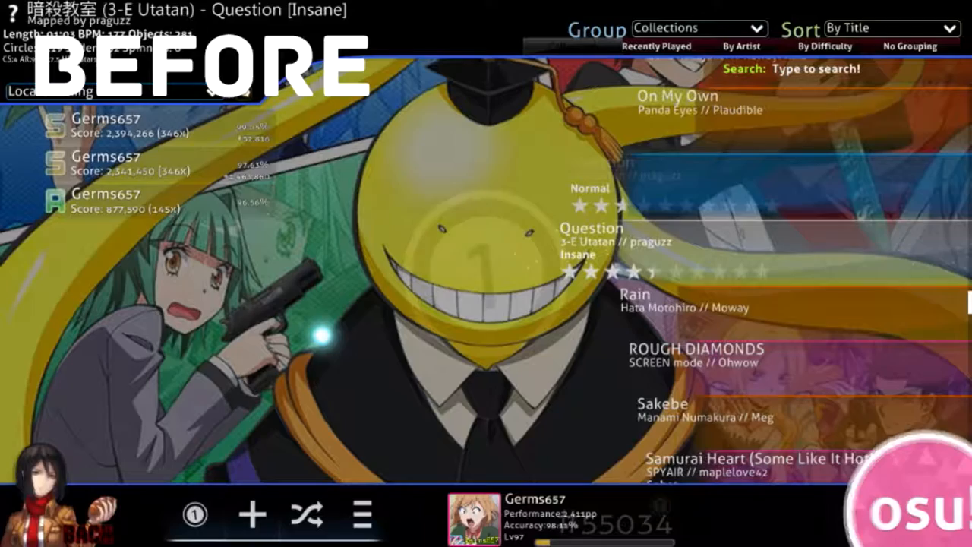
# Step: Filter song select with 'question' to show the Question [Insane] beatmap
pyautogui.write('question')
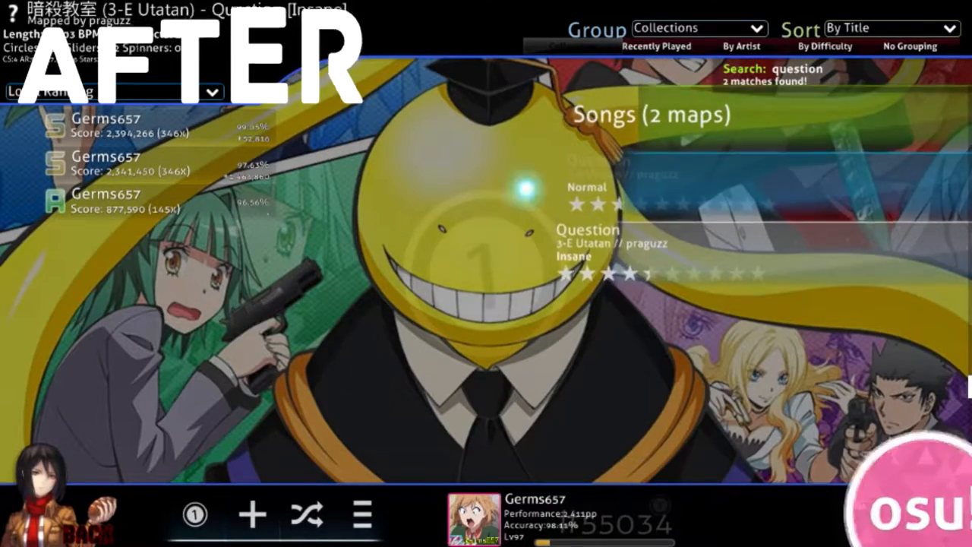